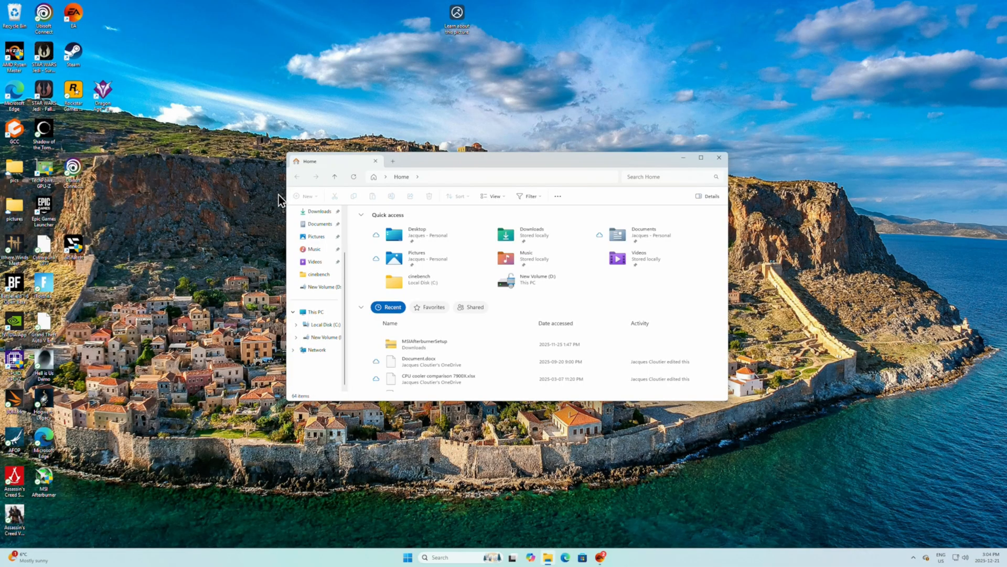
mouse_move(184, 217)
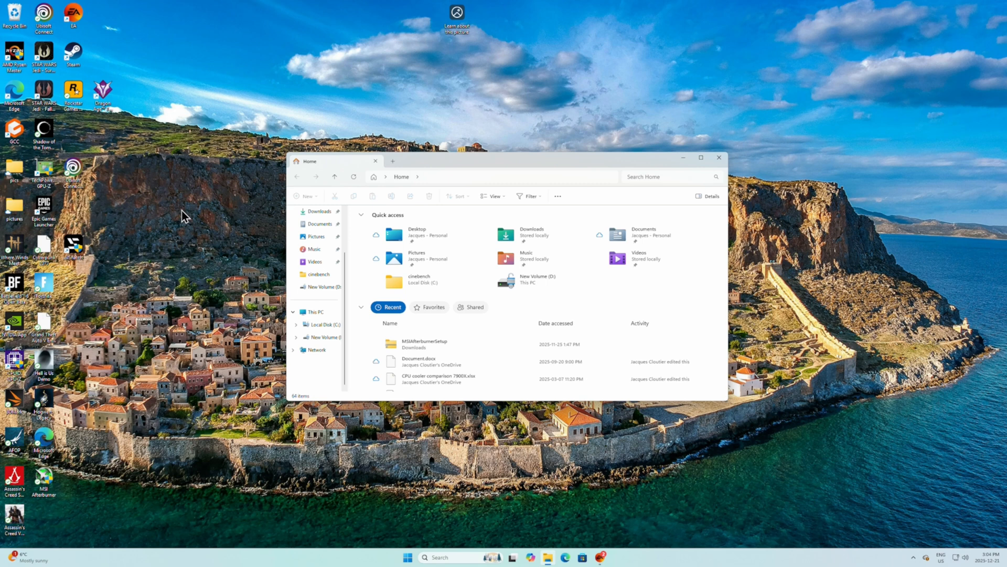
mouse_move(188, 218)
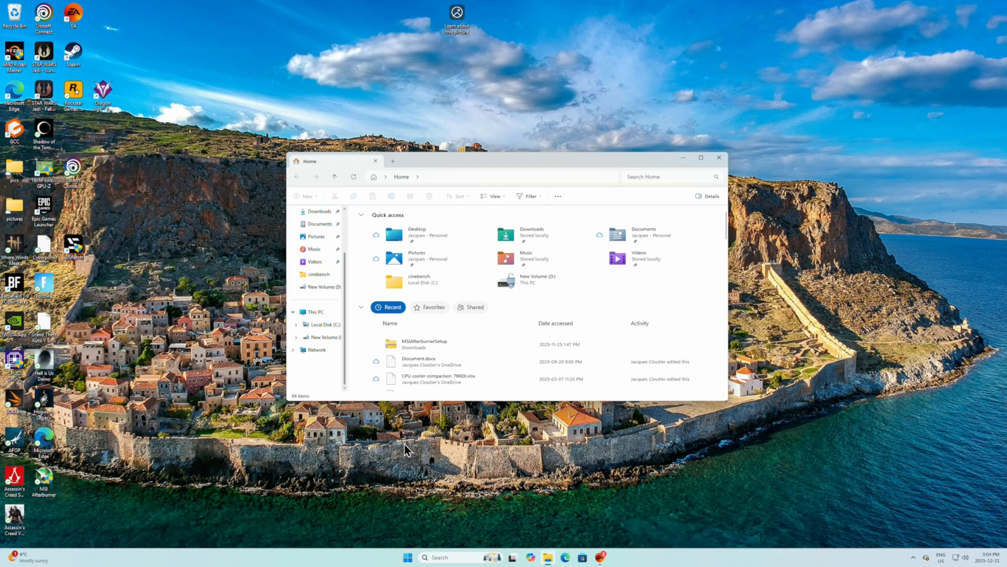
Open 'Create and format hard disk partitions' and initialize the 1863 GB disk as GPT.
click(443, 557)
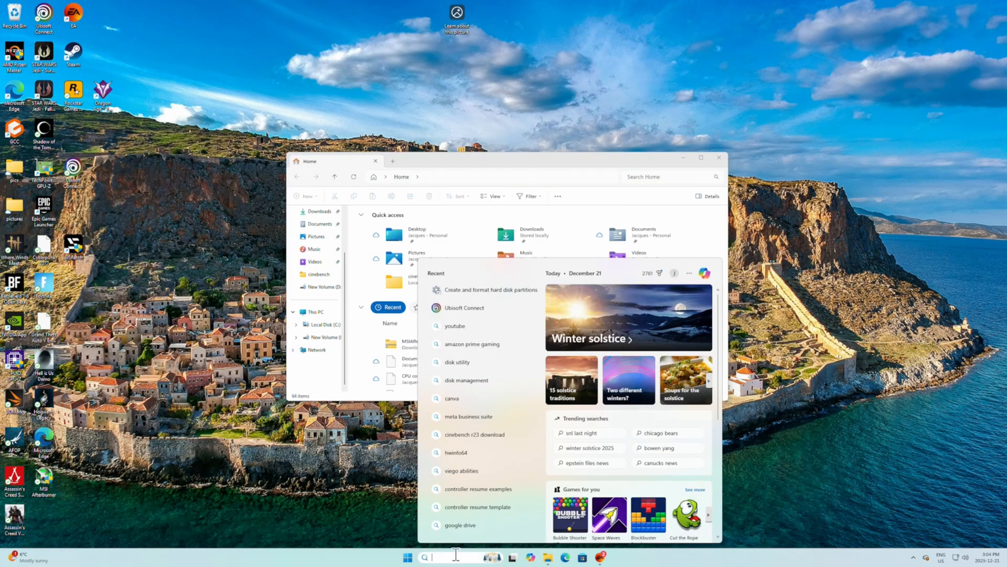
text(disk)
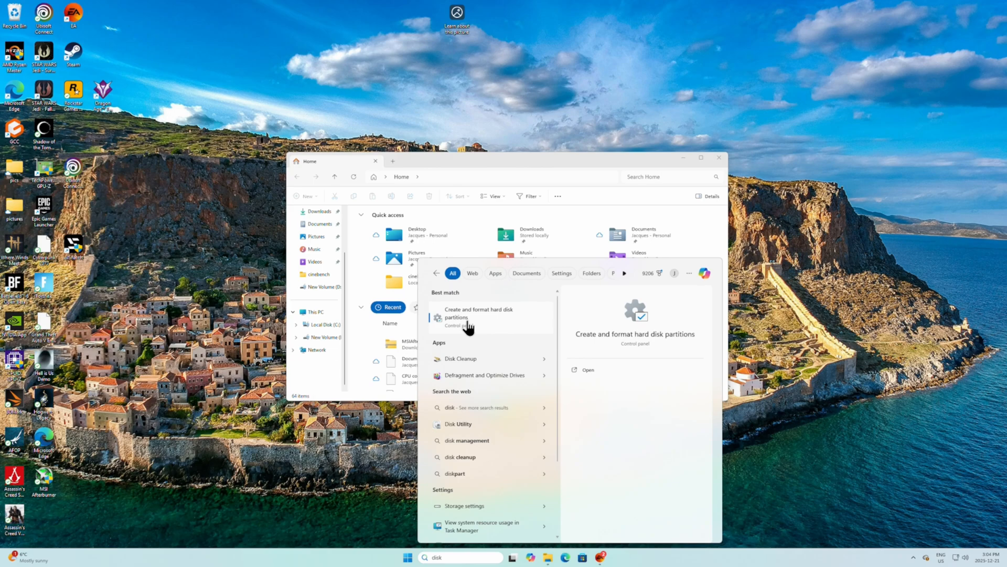
click(478, 313)
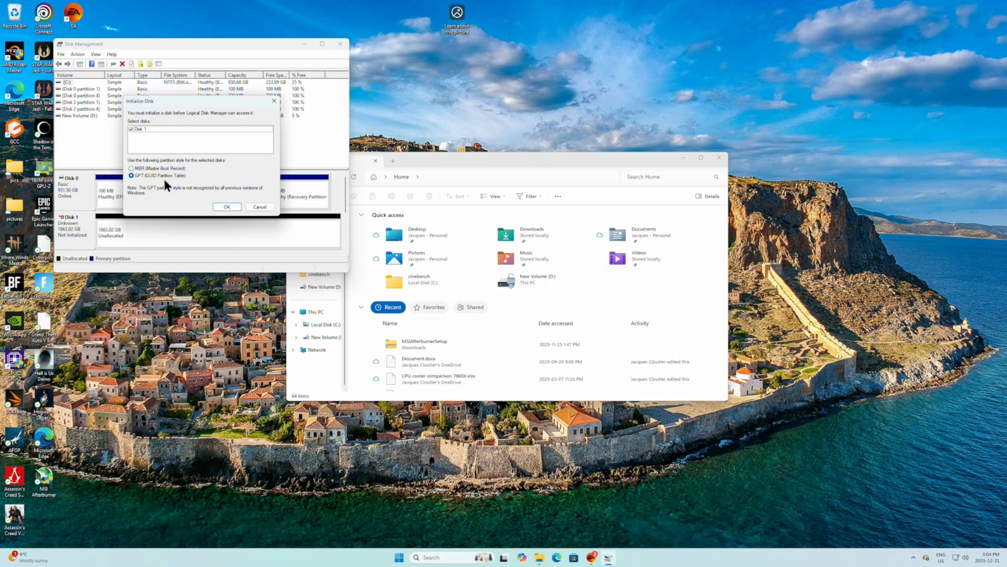
mouse_move(214, 212)
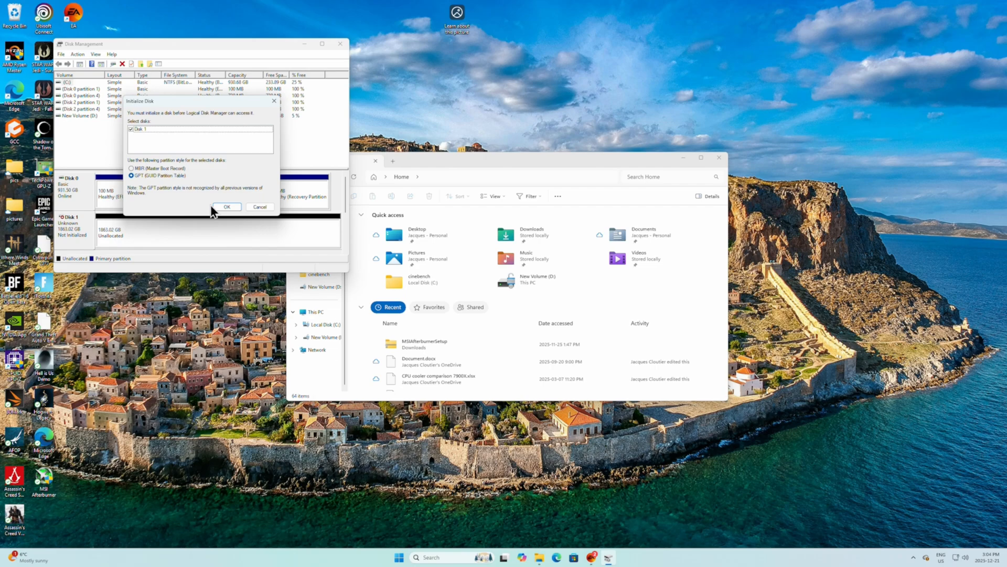
click(226, 206)
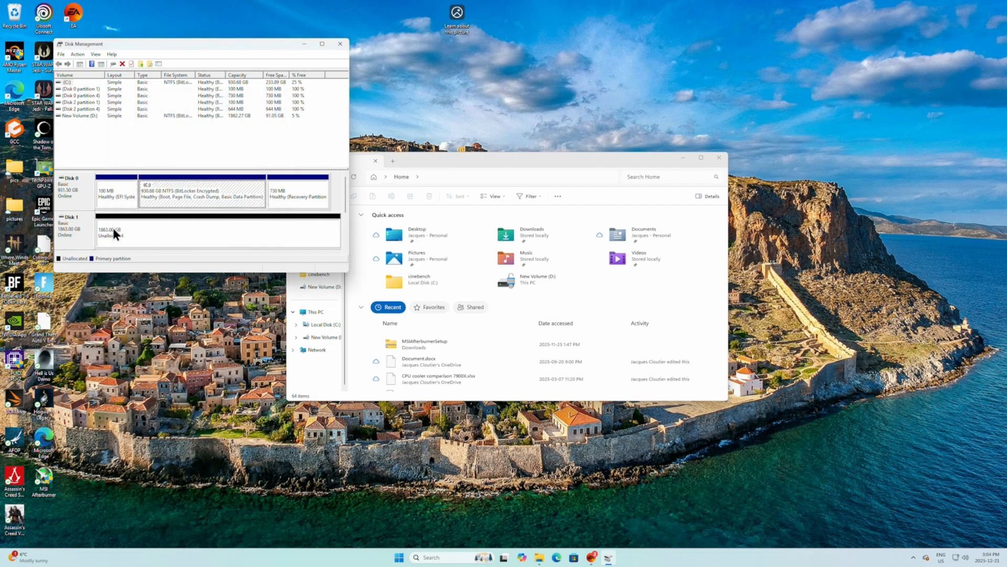
mouse_move(126, 251)
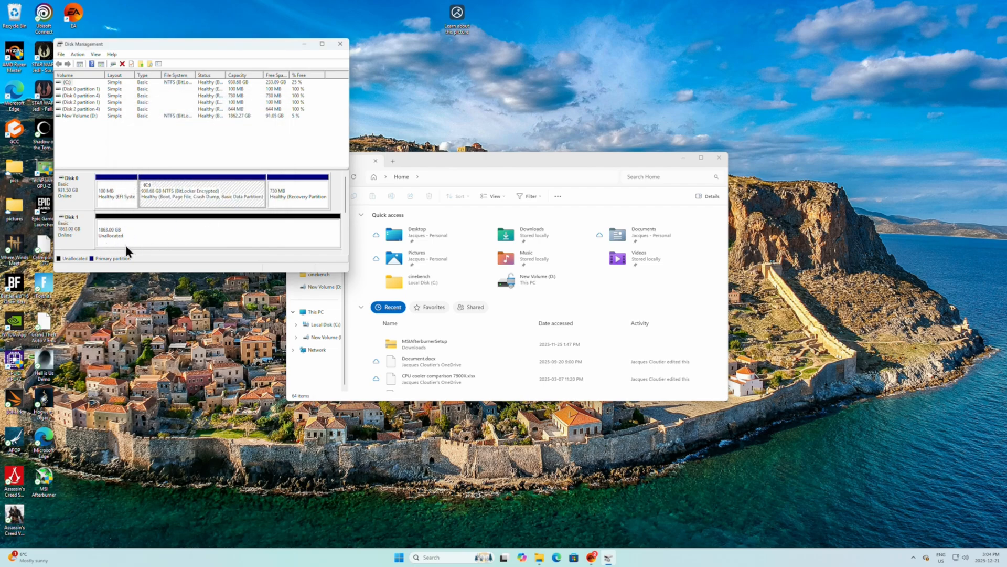
scroll(down, 3)
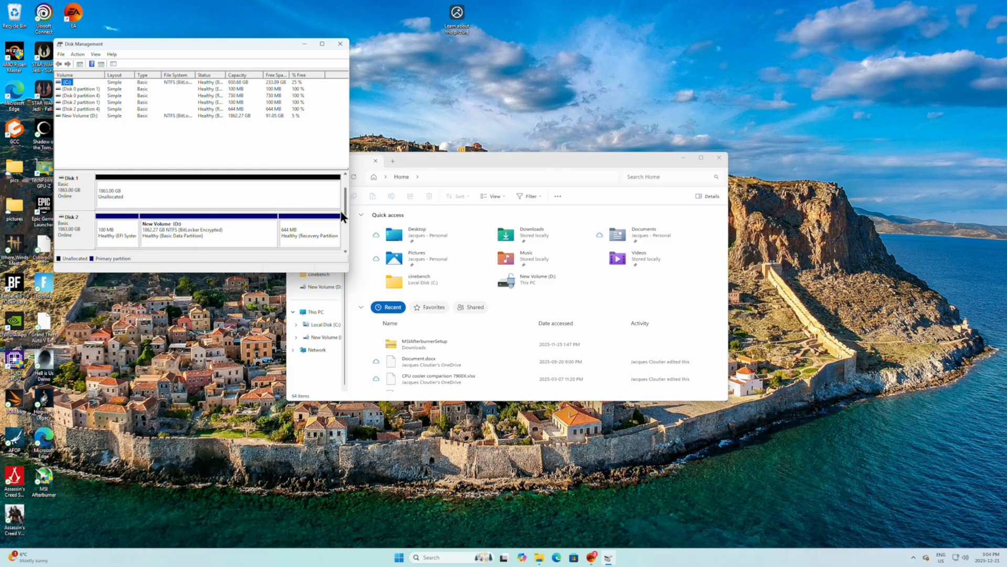
scroll(up, 3)
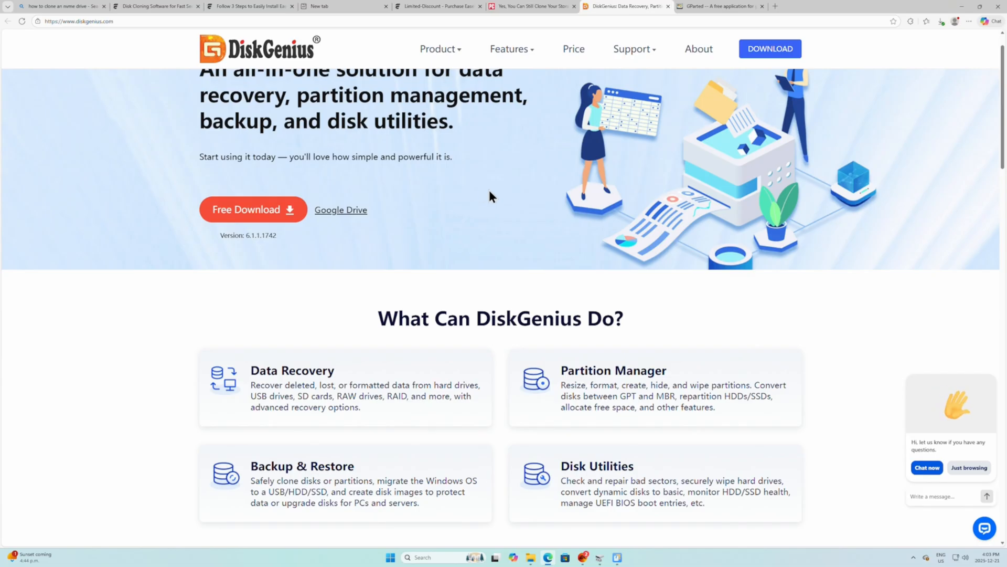
mouse_move(308, 201)
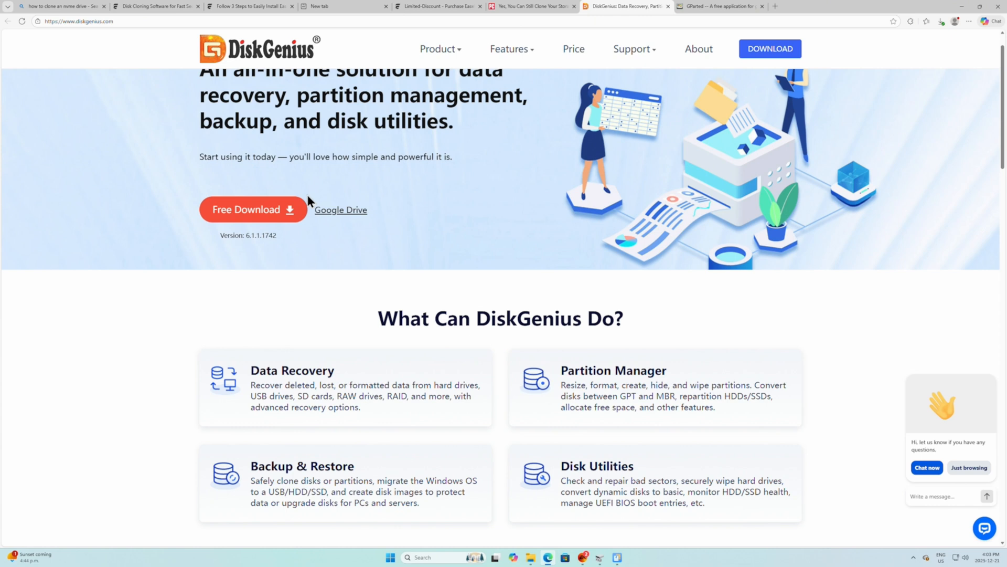
mouse_move(758, 87)
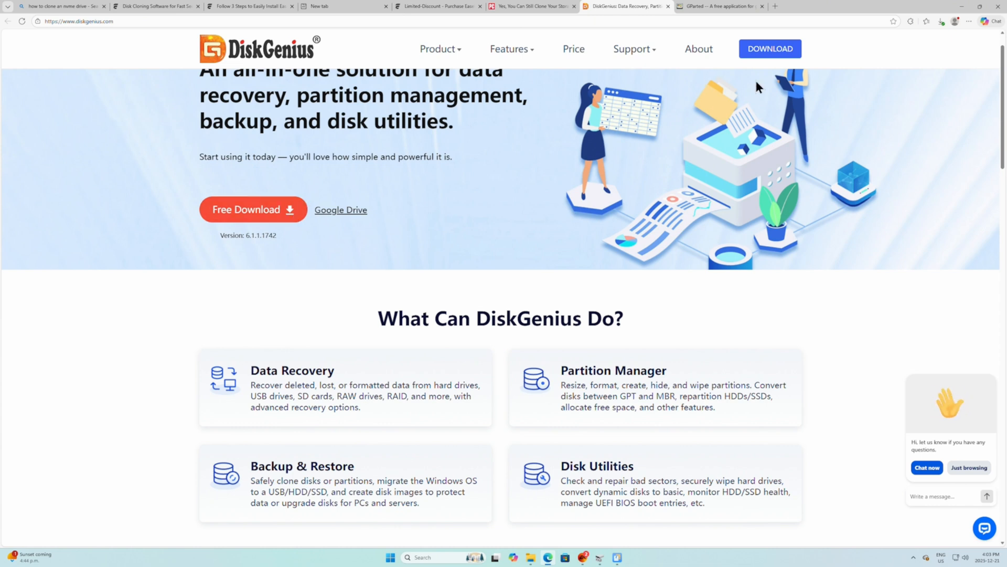
Launch the downloaded DGEngSetup installer, allow it, keep English, and accept the license.
click(940, 21)
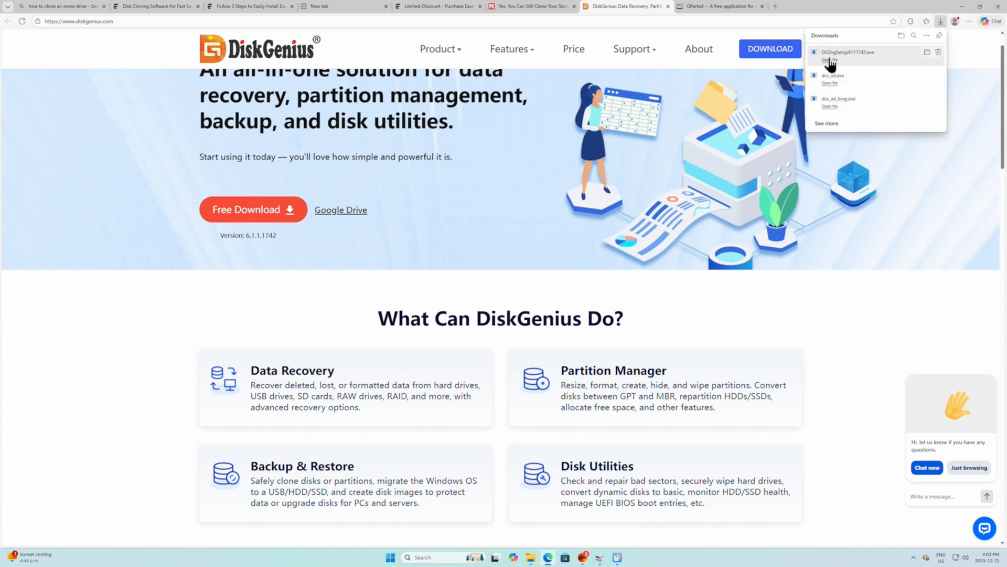
click(829, 59)
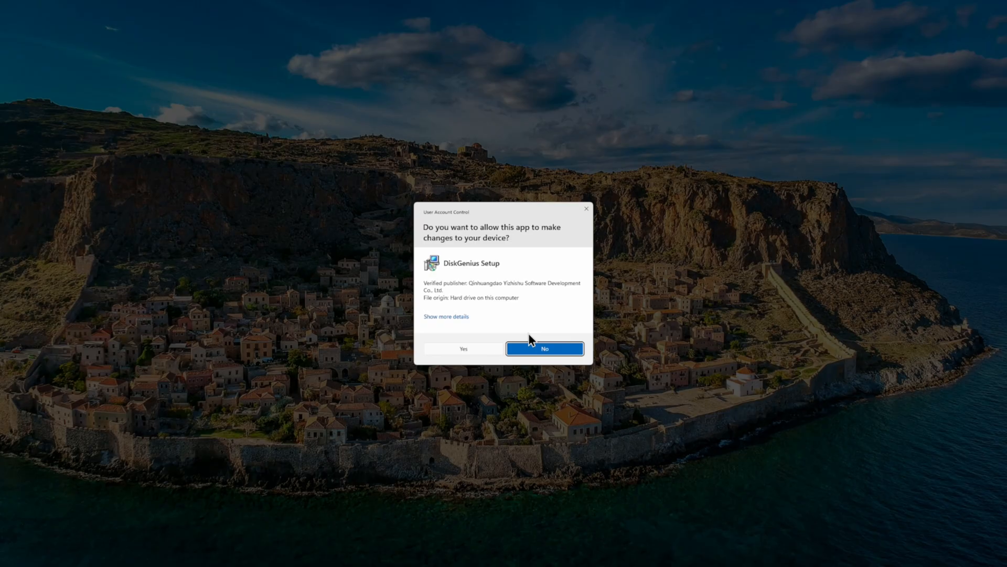
click(462, 349)
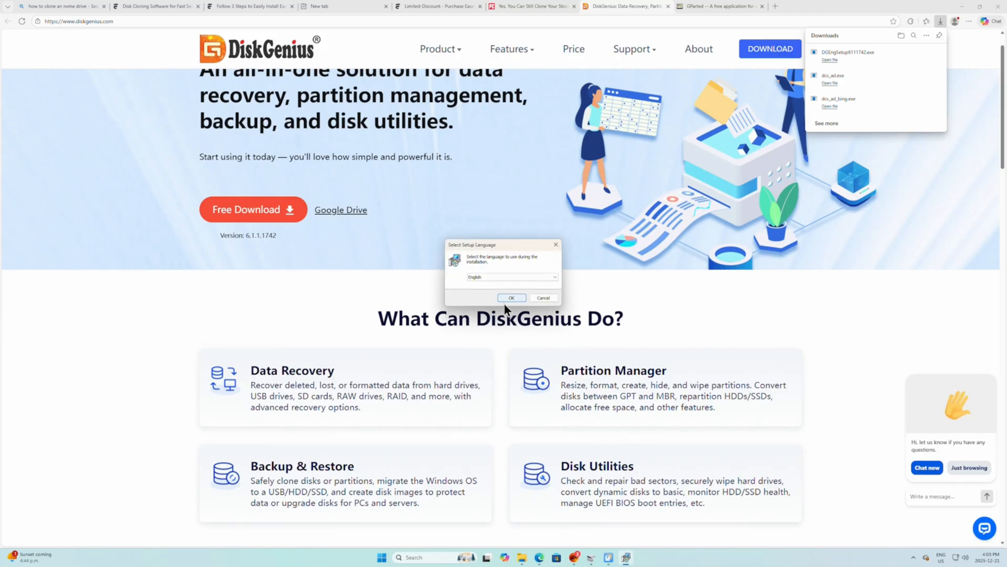
click(511, 297)
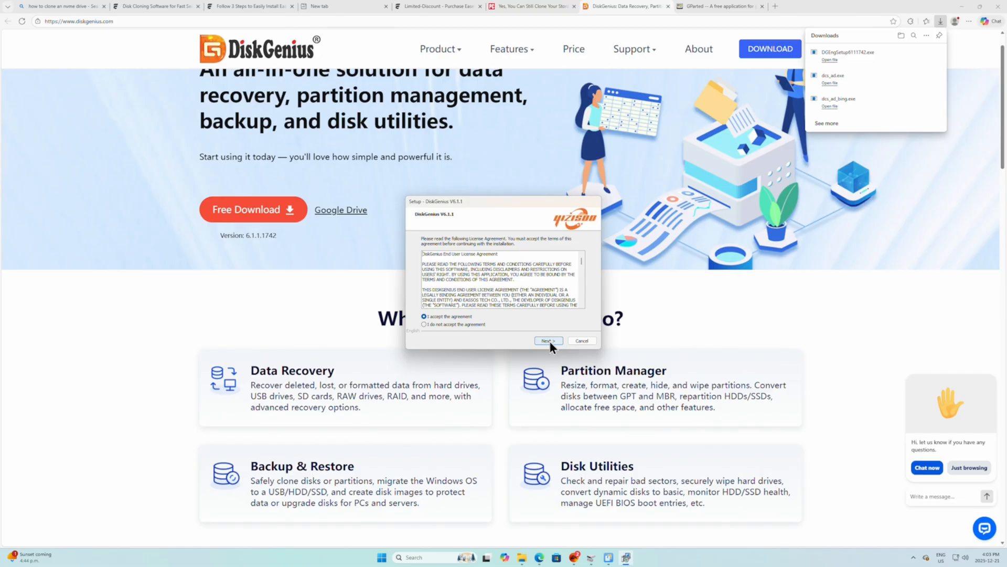
click(548, 340)
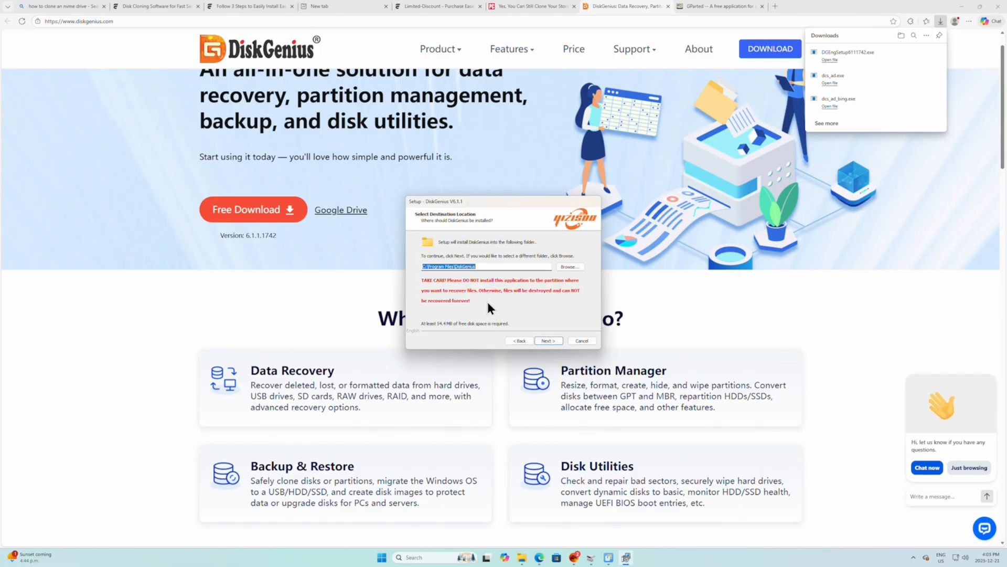
Set the installation folder to New Volume (D:).
click(570, 266)
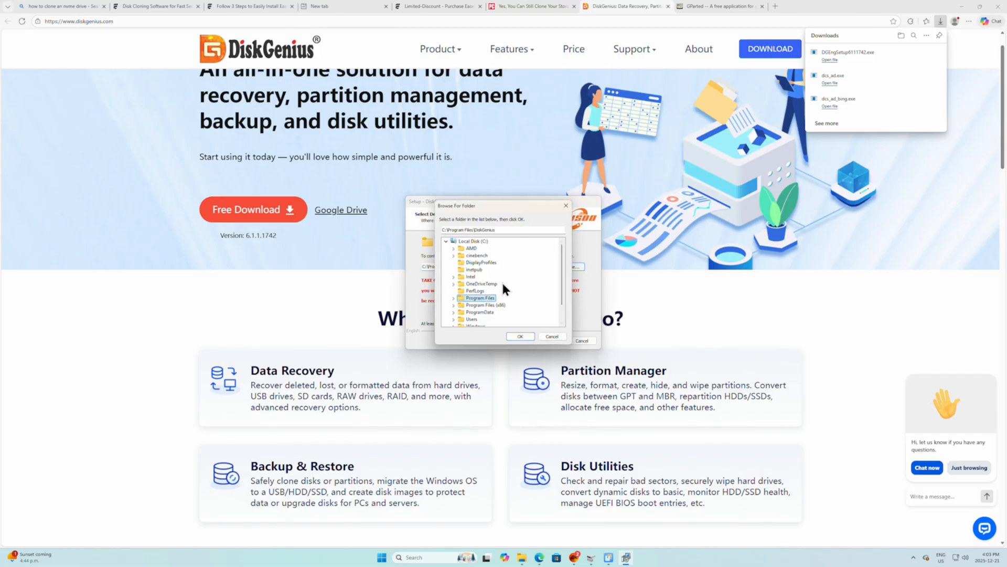
scroll(down, 3)
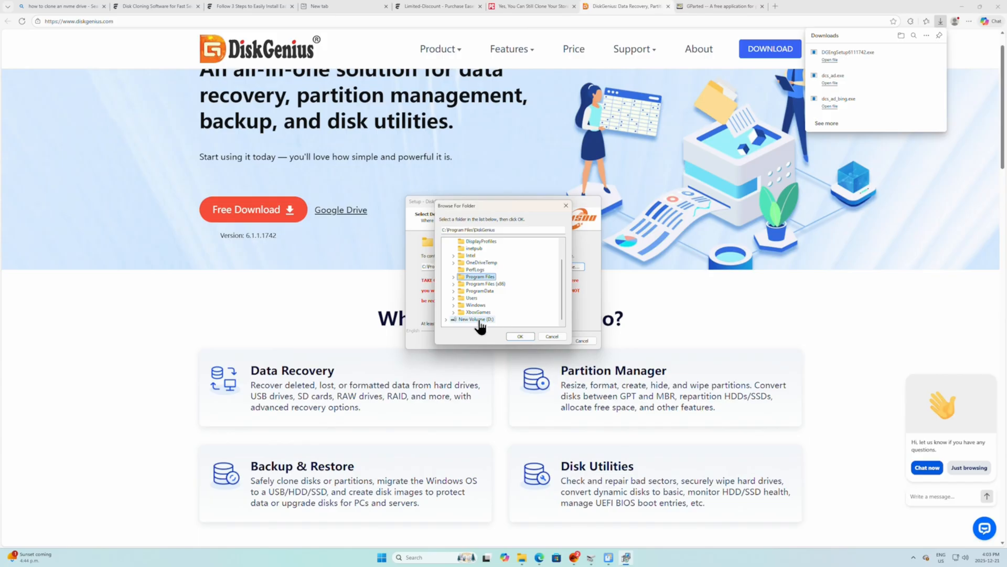
click(519, 336)
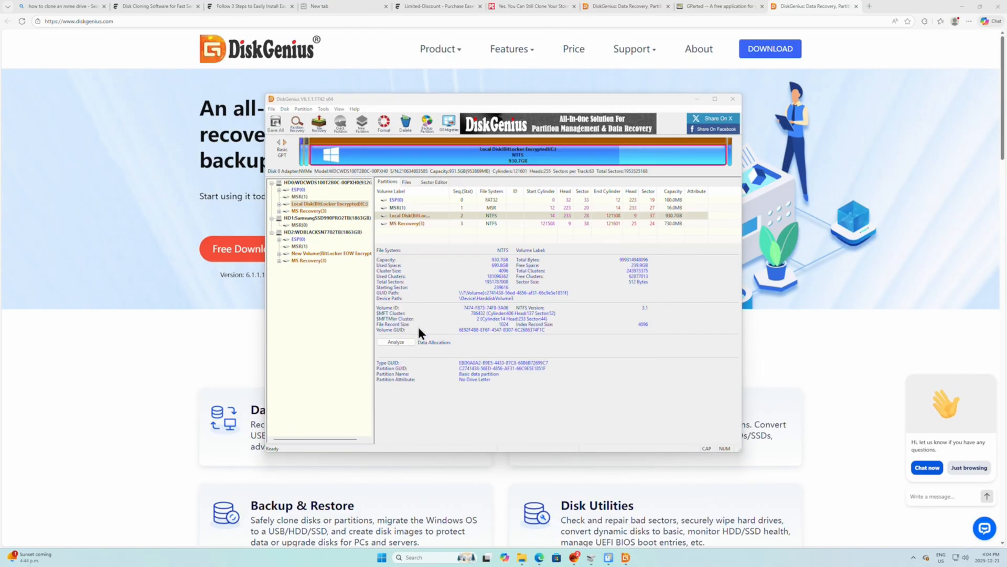
Use Clone Disk with the WDC boot disk as source and Samsung 990 Pro as target.
click(338, 108)
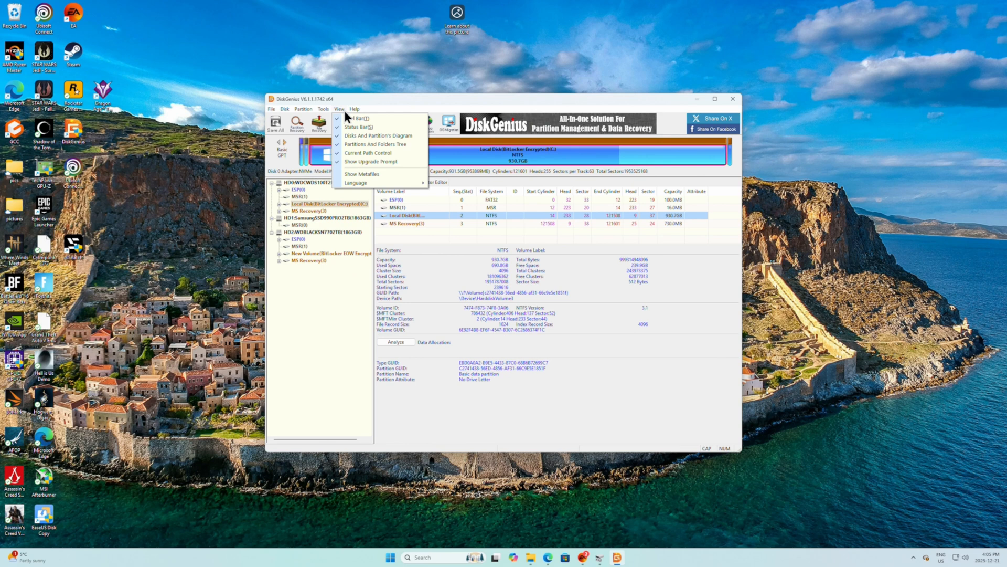
click(324, 109)
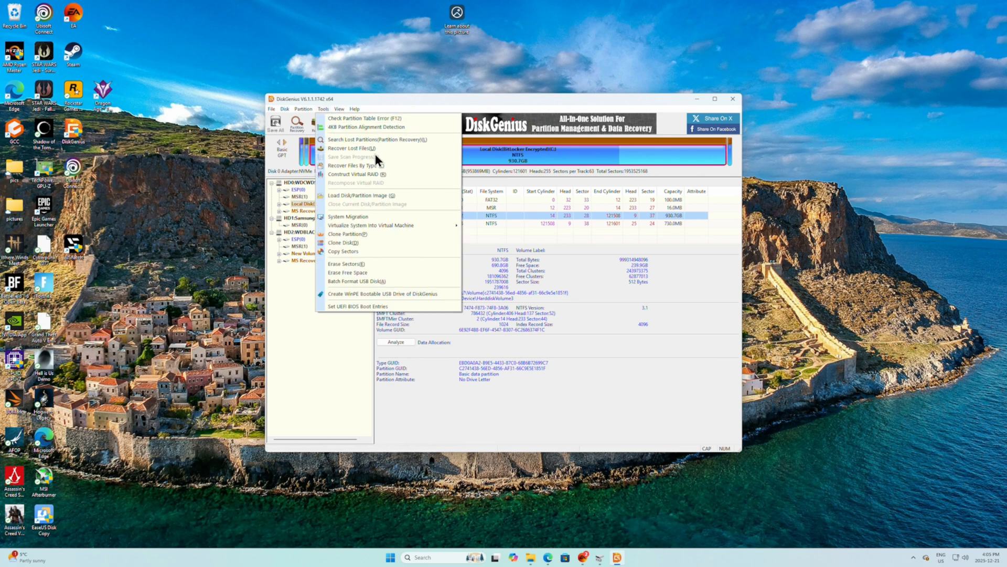
mouse_move(382, 193)
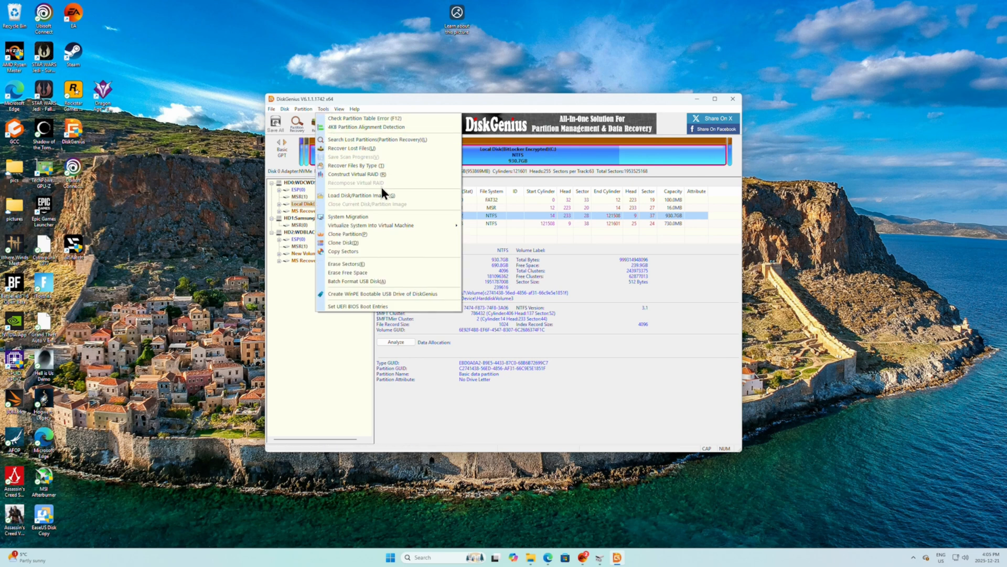
mouse_move(355, 246)
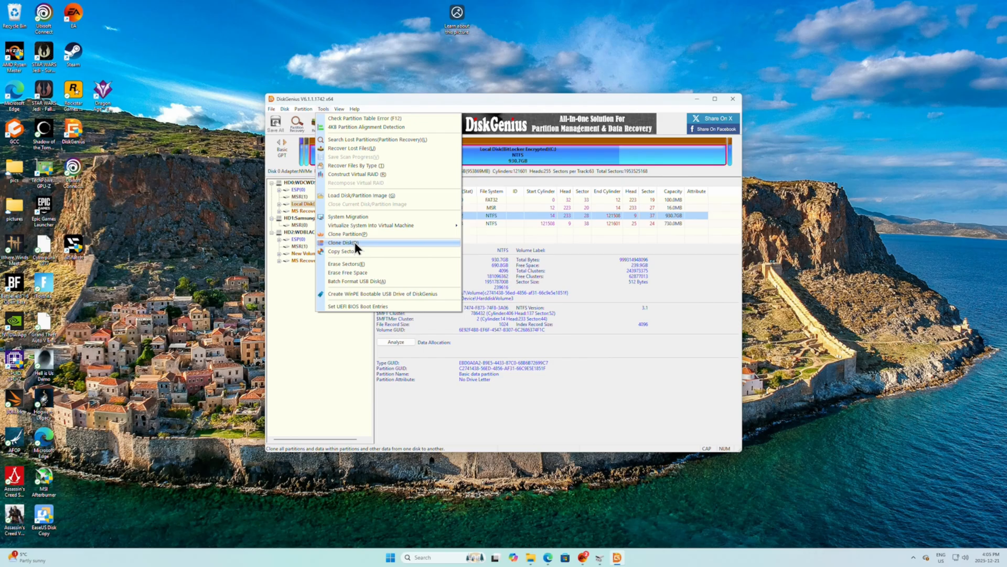
click(344, 242)
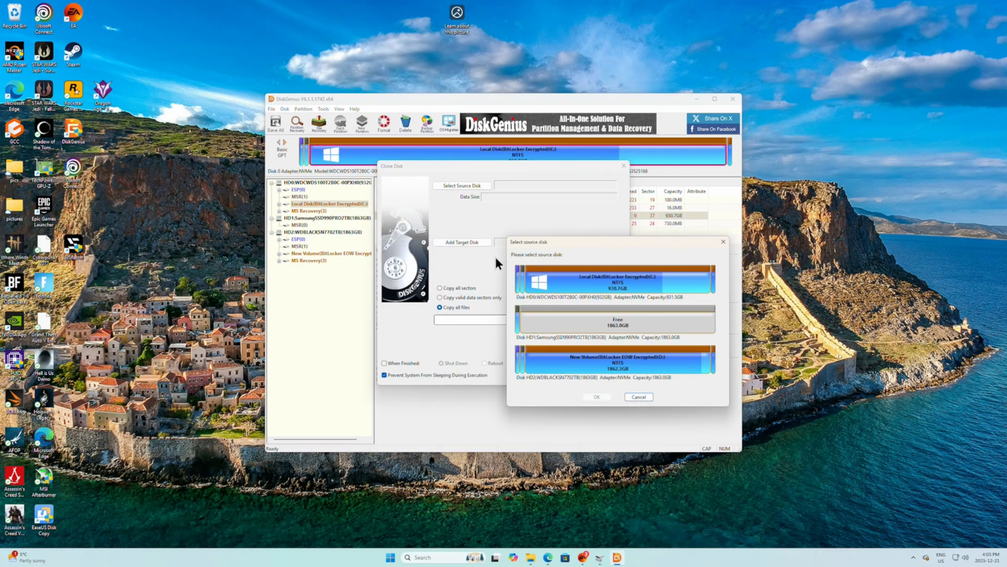
mouse_move(537, 262)
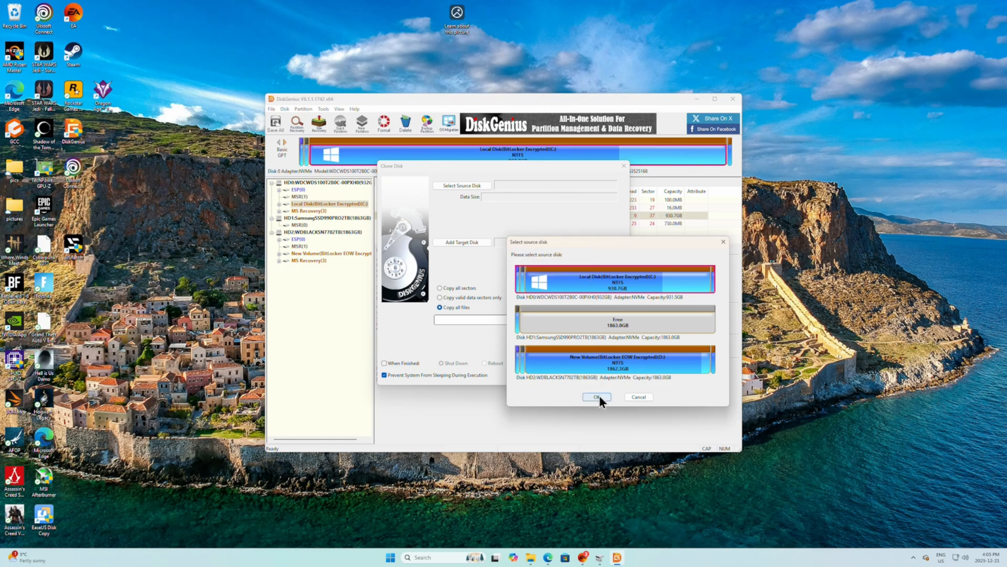
mouse_move(606, 294)
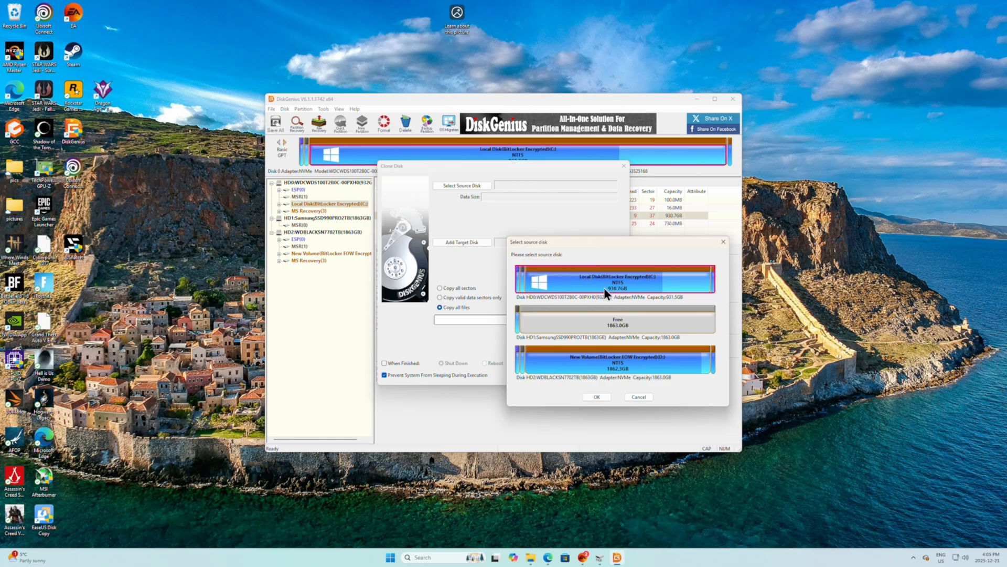
click(596, 396)
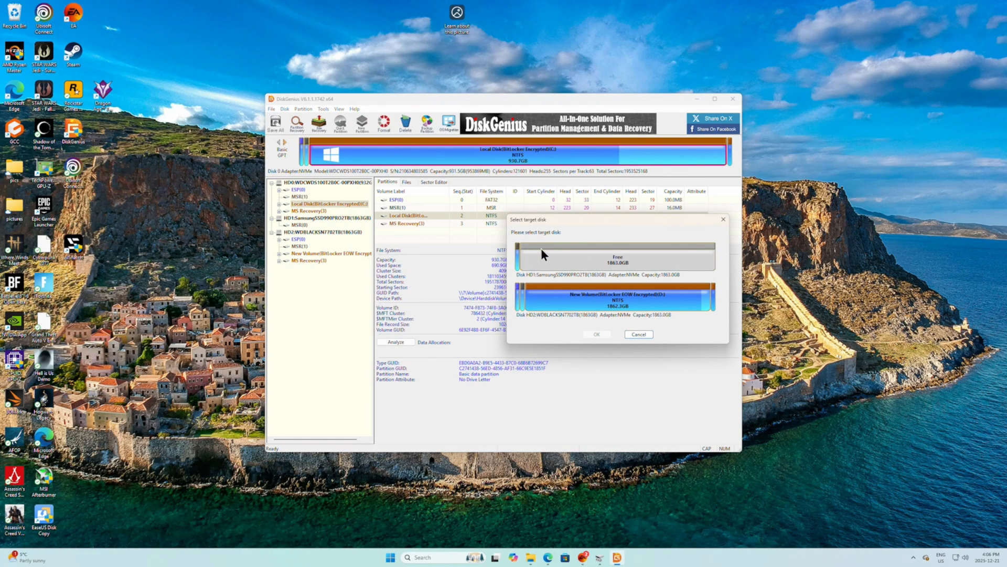
click(616, 257)
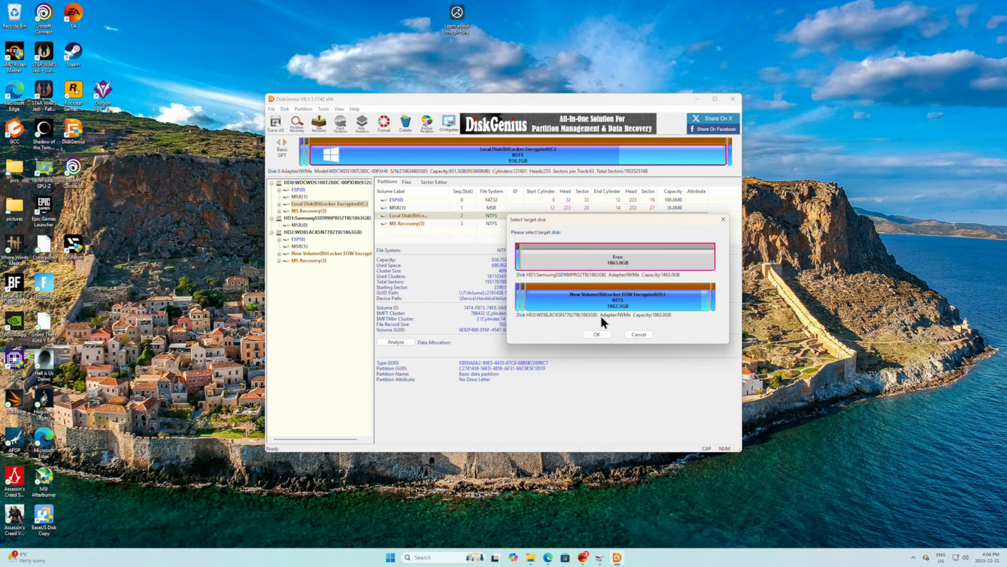
click(596, 334)
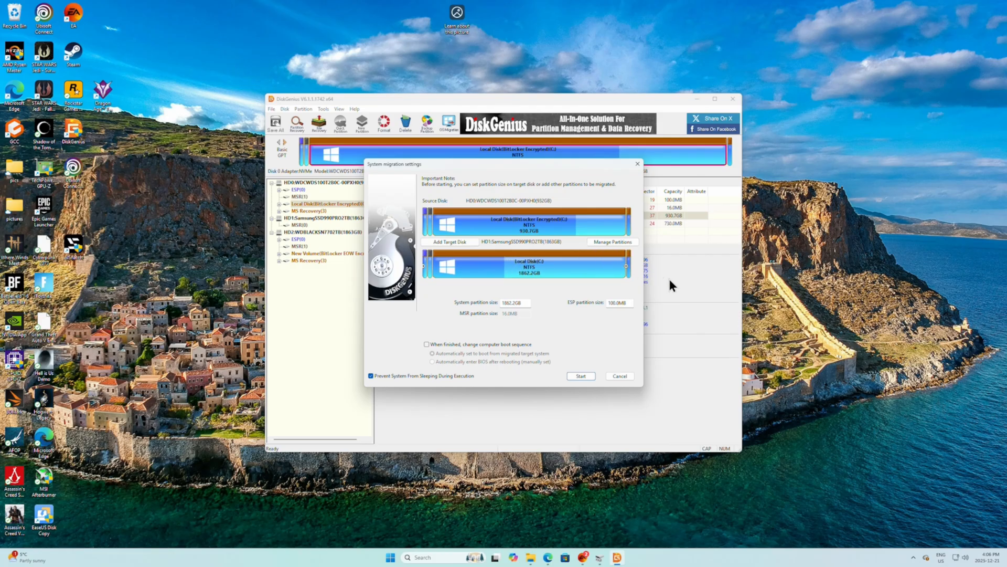
mouse_move(541, 277)
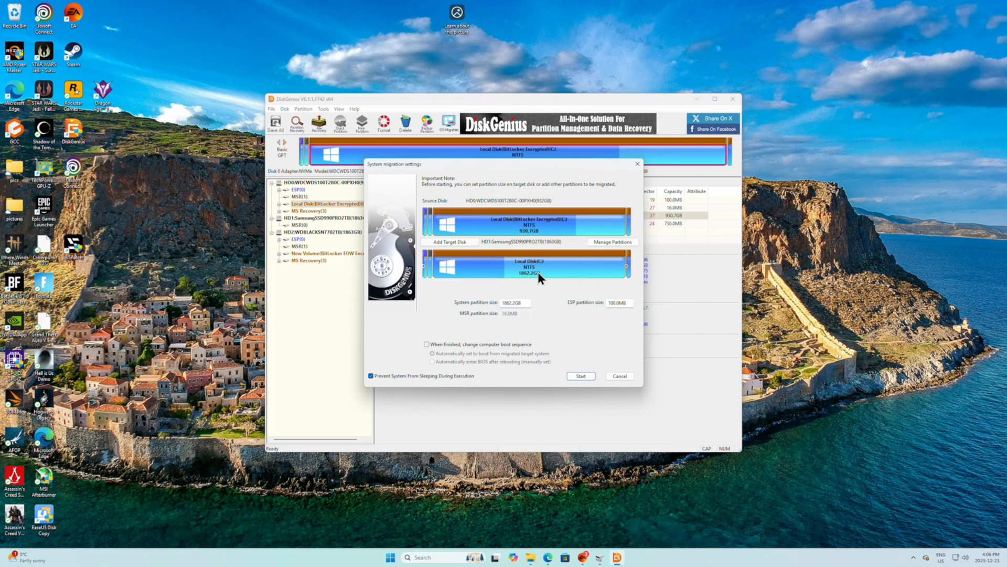
mouse_move(551, 286)
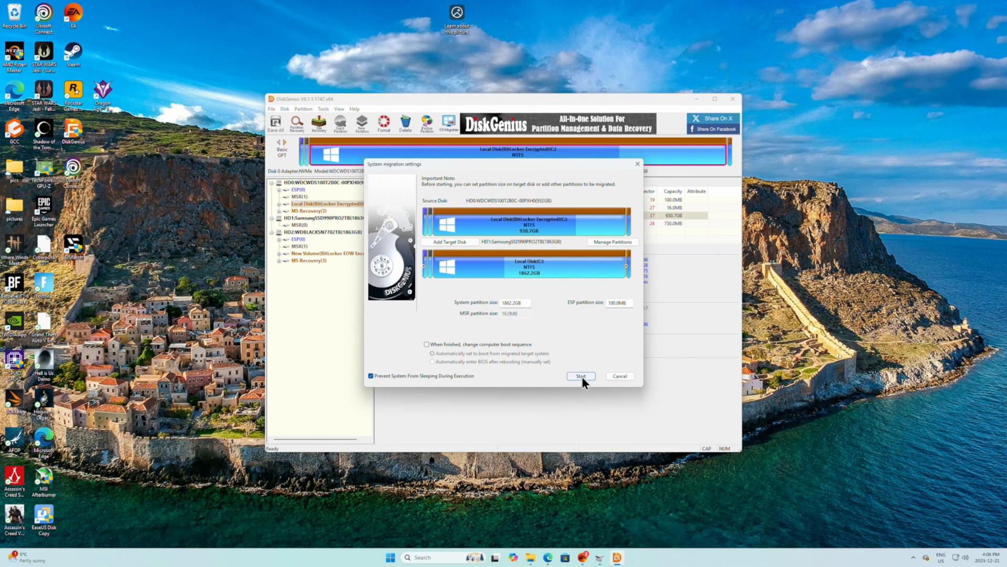
Start the system migration and choose Reboot to WinPE.
click(581, 375)
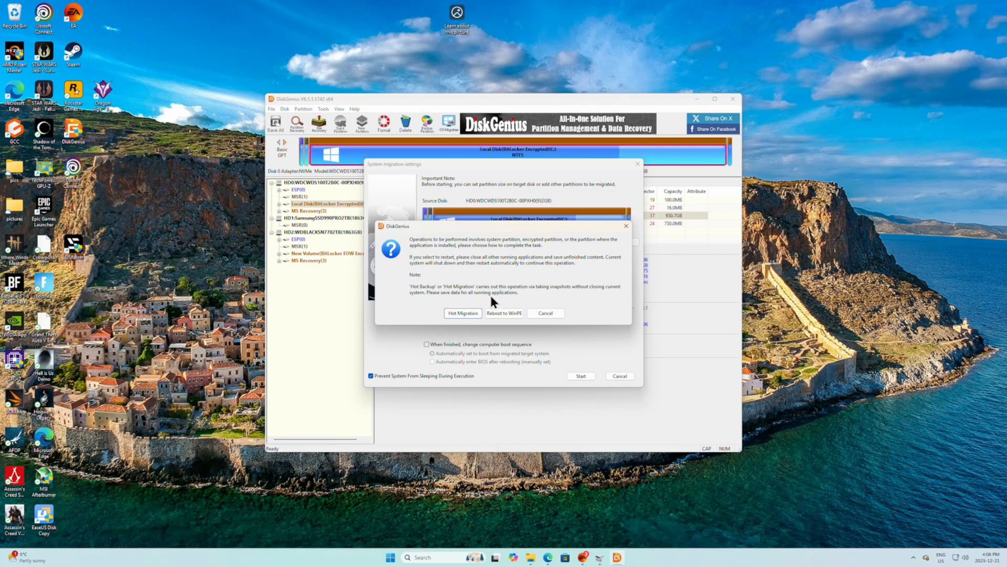
mouse_move(508, 294)
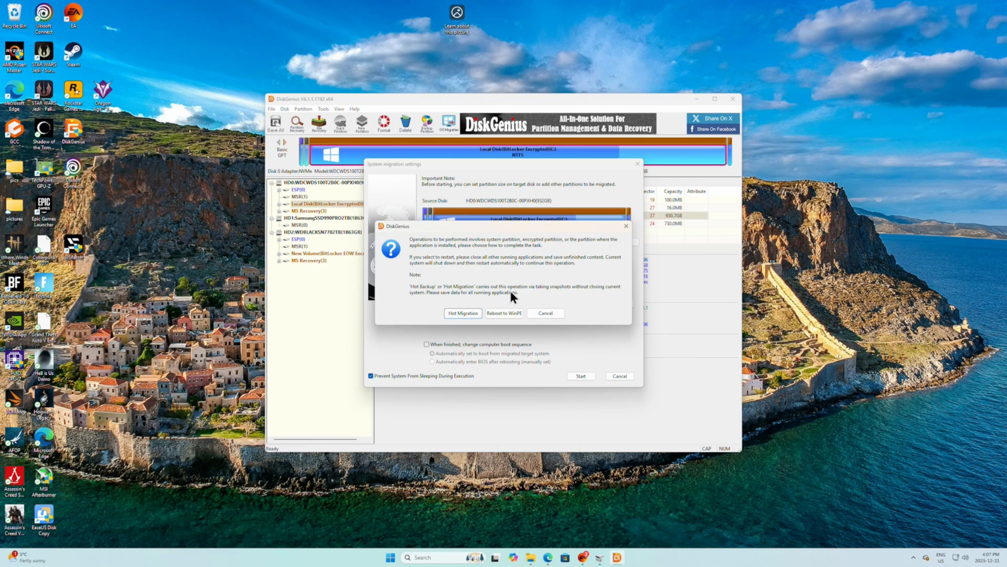
mouse_move(504, 315)
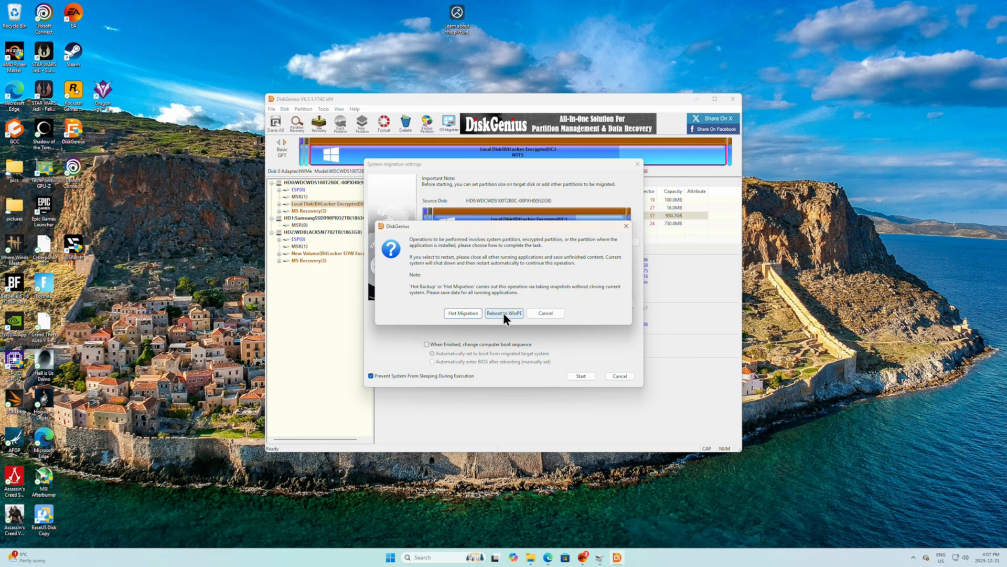
click(504, 312)
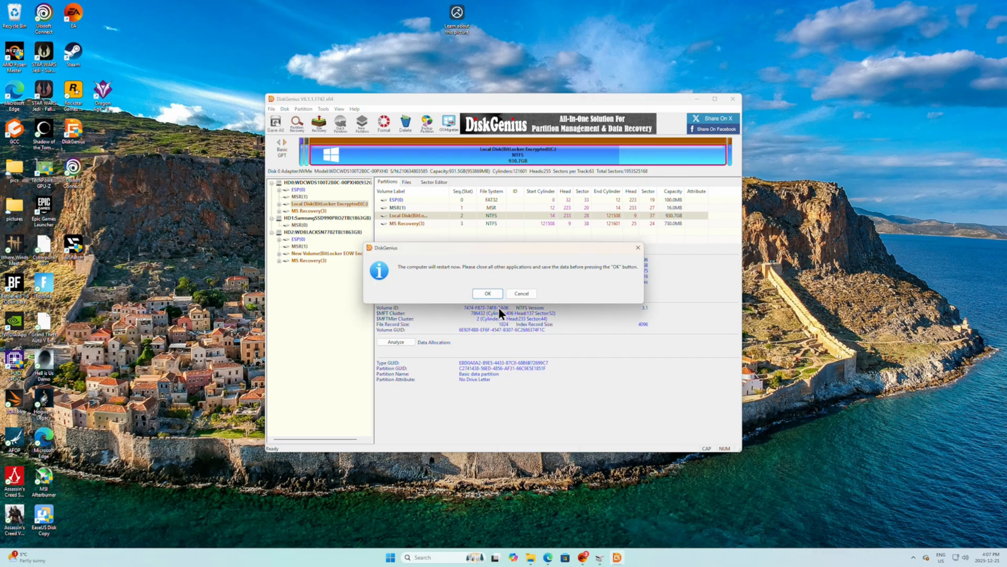
click(487, 293)
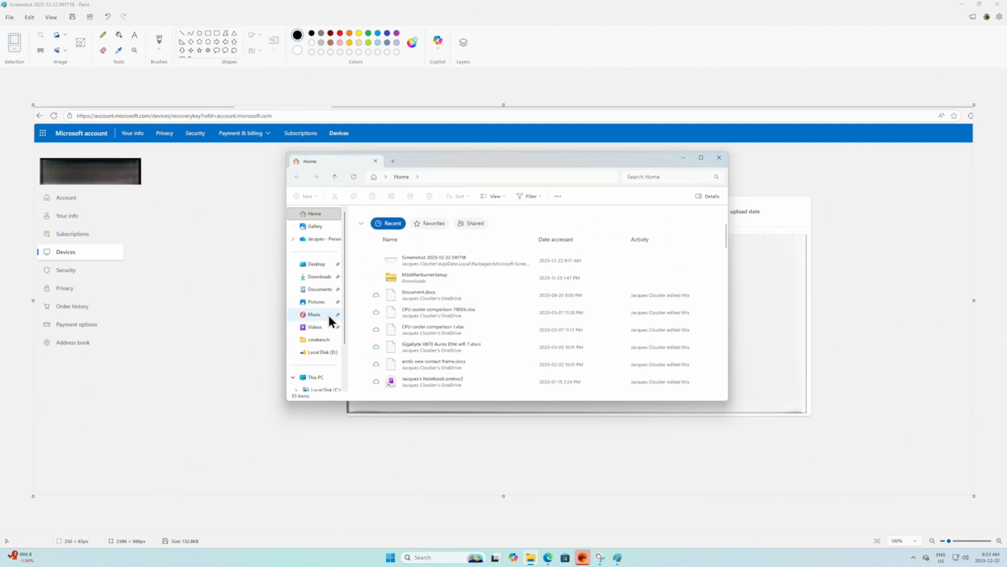
Show the Hardware tab of Local Disk (C:) properties, listing the installed drives.
right_click(314, 312)
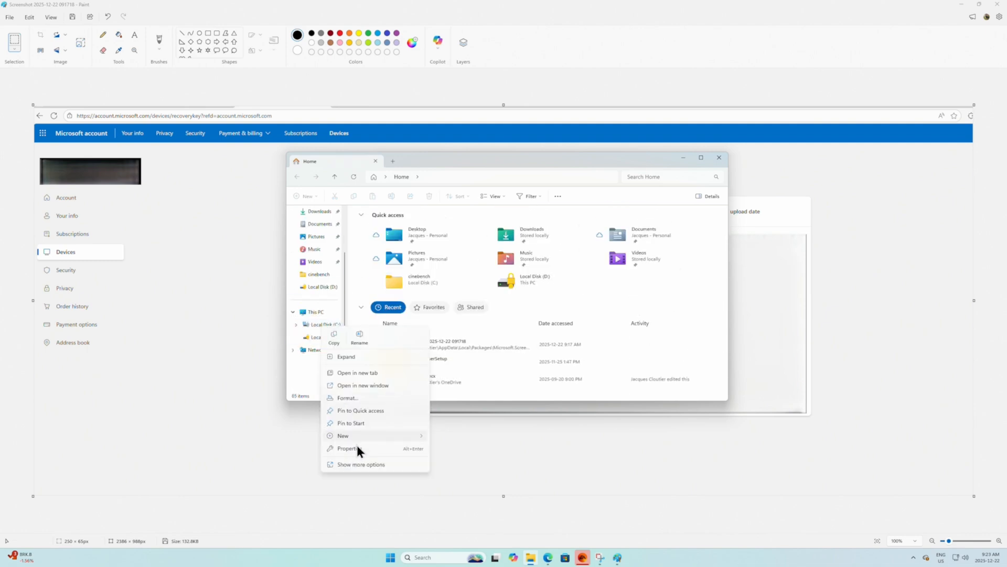
click(347, 447)
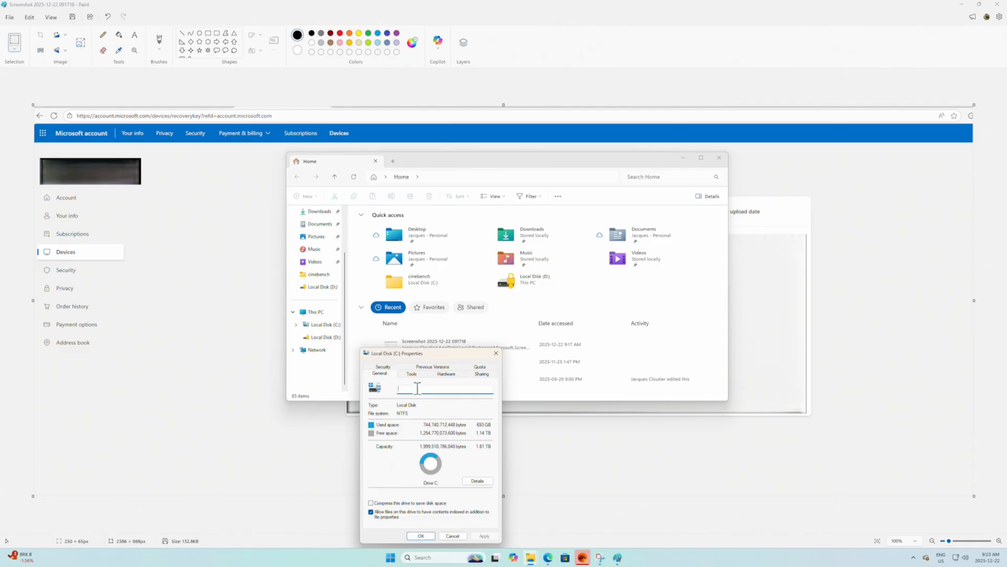
click(446, 374)
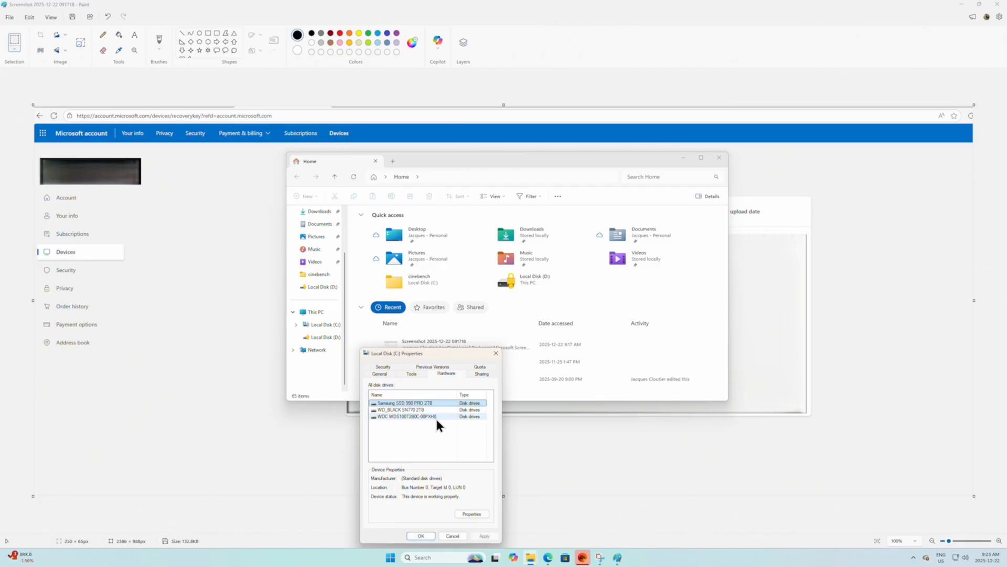
mouse_move(410, 426)
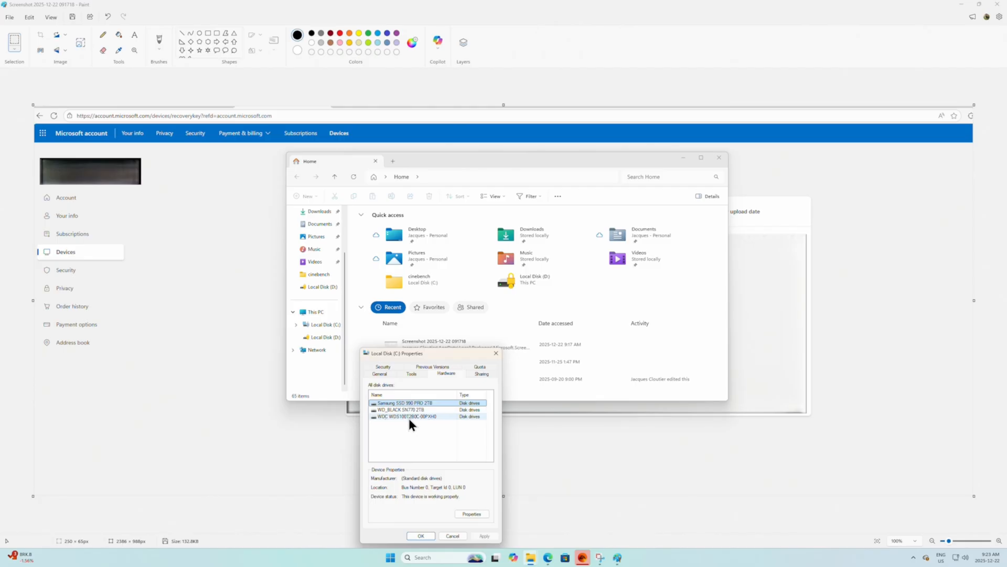
mouse_move(398, 425)
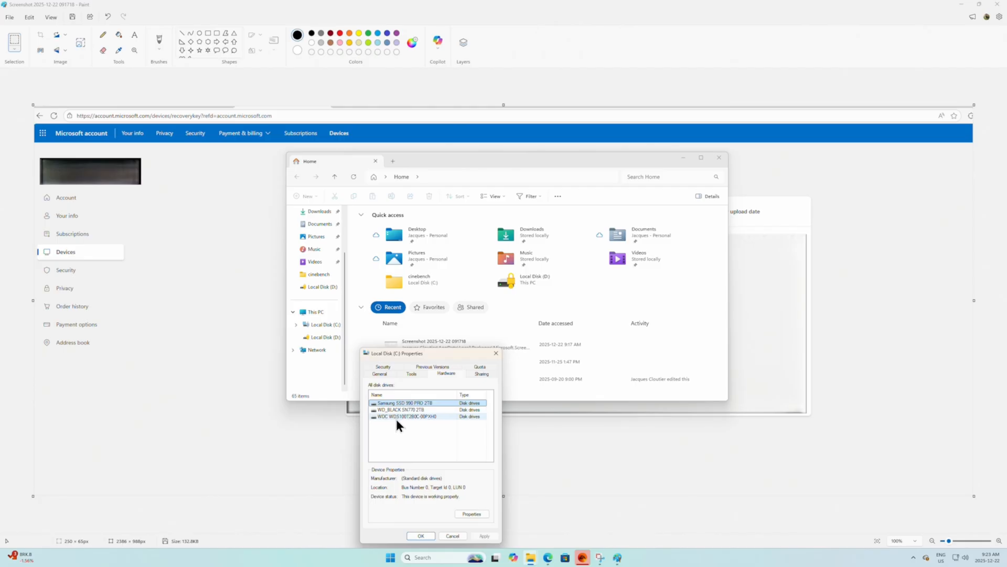